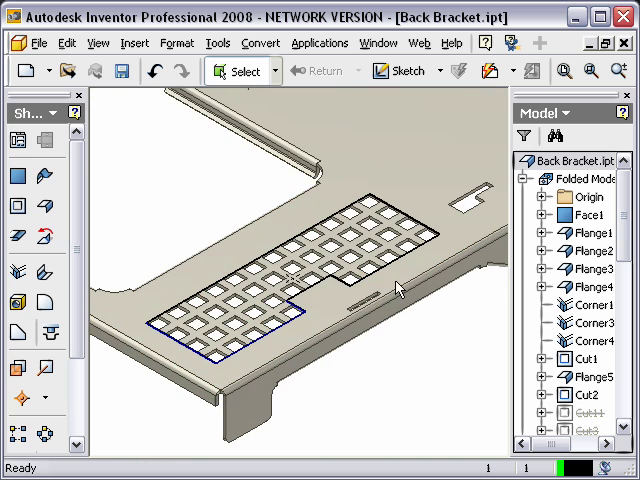
Select the square vent cut feature and its sketch, then start Extract iFeature from Tools
click(596, 322)
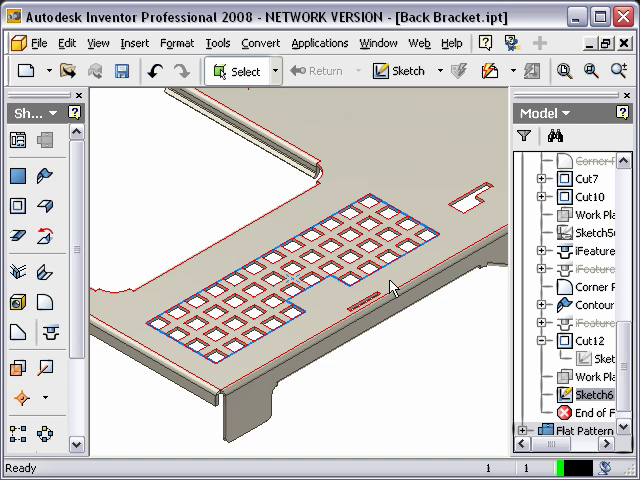
click(590, 396)
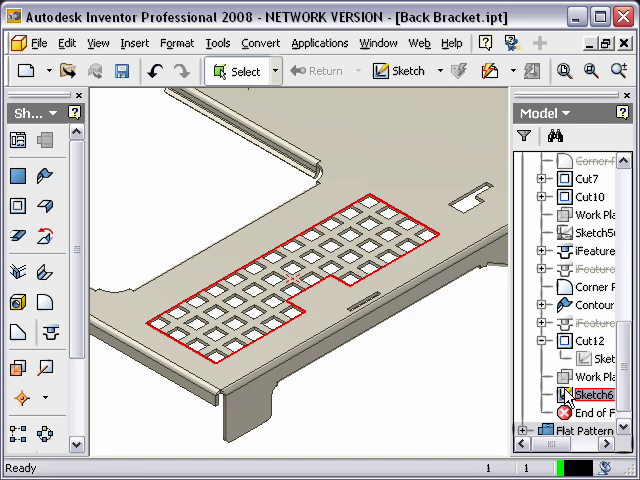
right_click(588, 396)
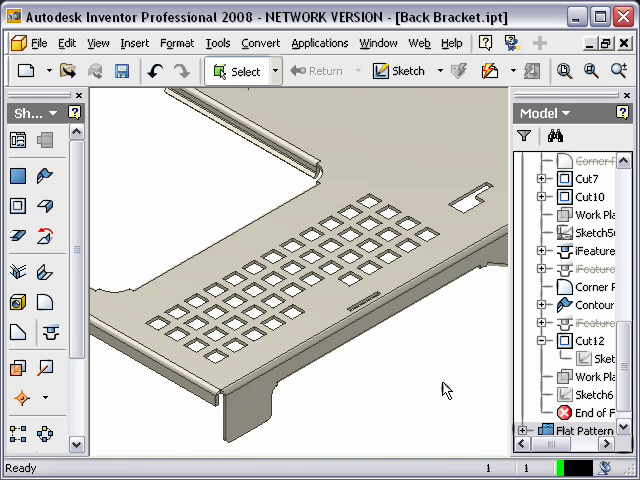
click(604, 358)
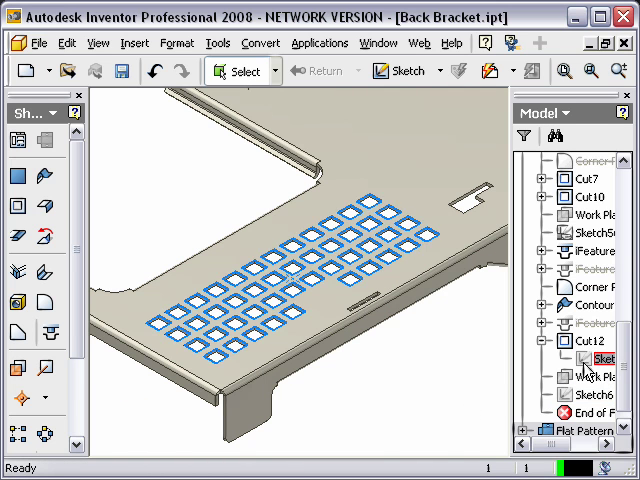
click(590, 340)
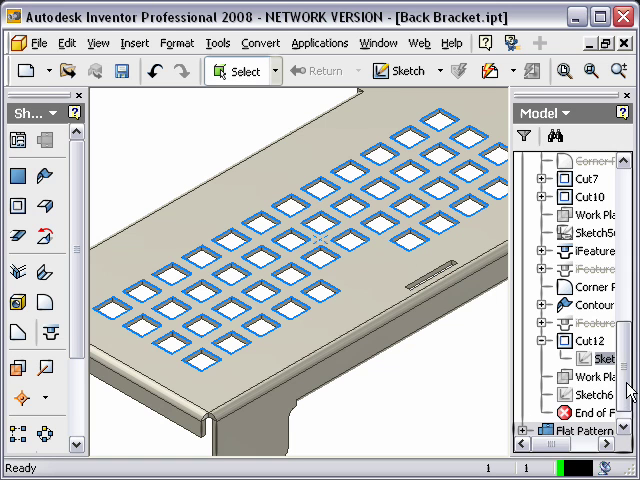
right_click(596, 376)
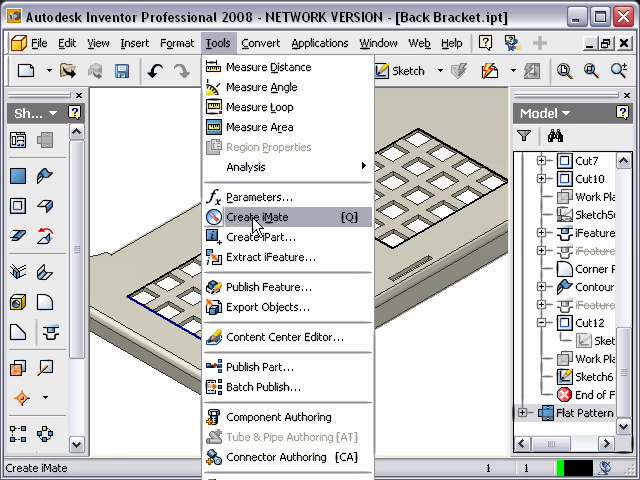
mouse_move(270, 256)
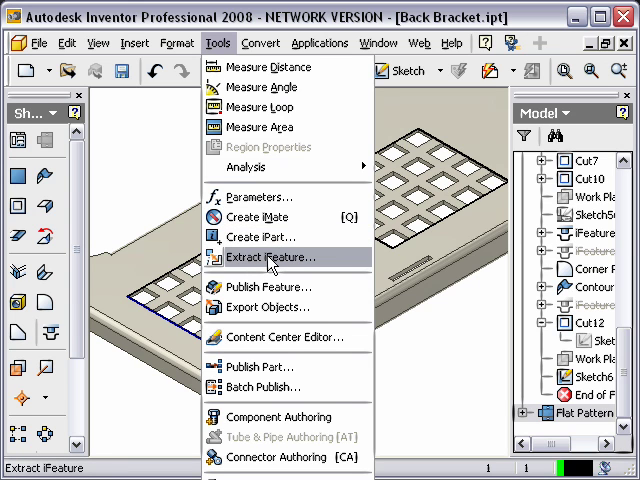
click(272, 256)
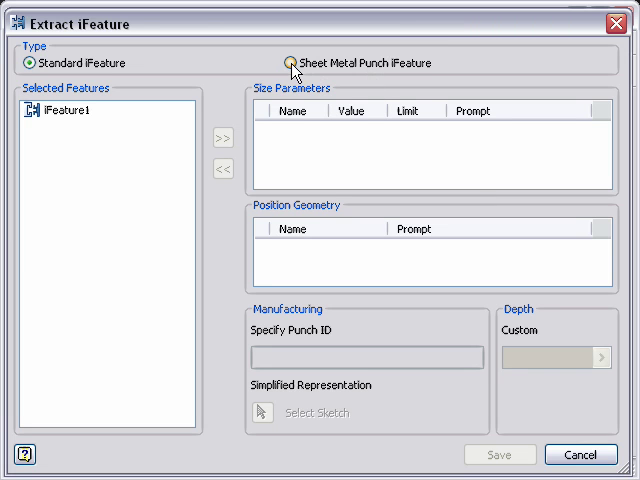
Make the iFeature a Sheet Metal Punch with punch ID VentB and choose a simplified sketch
click(292, 62)
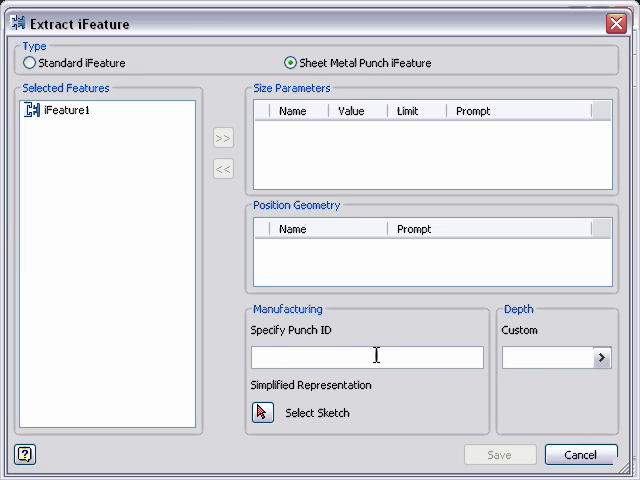
mouse_move(428, 336)
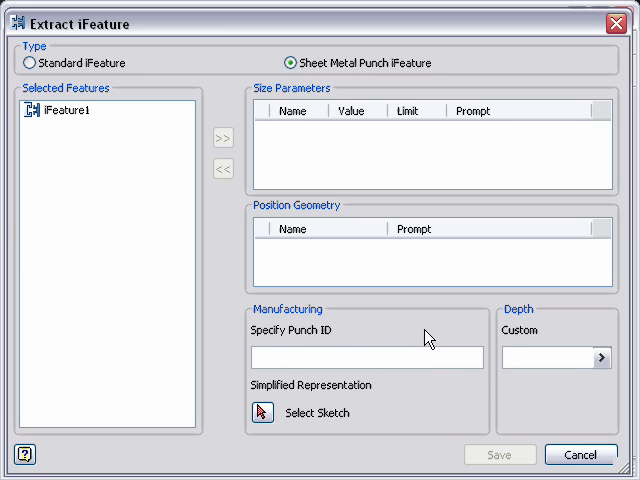
mouse_move(378, 332)
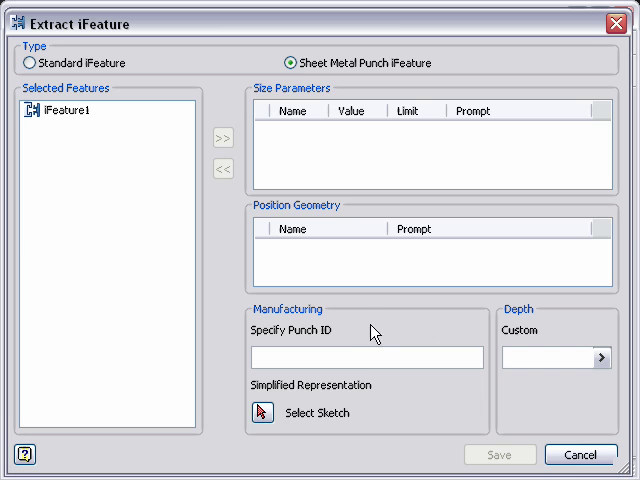
mouse_move(372, 338)
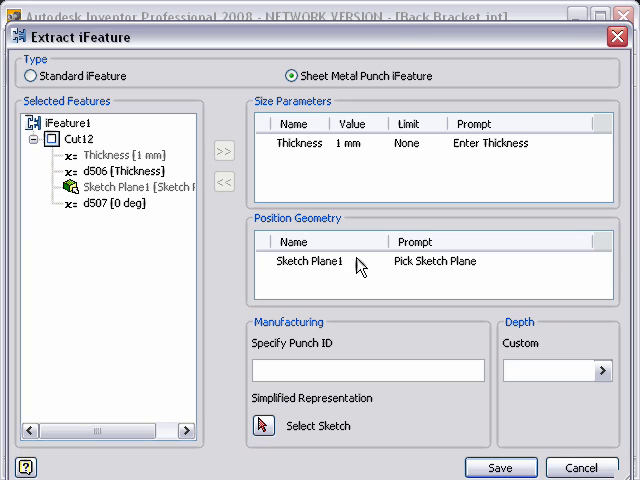
mouse_move(416, 272)
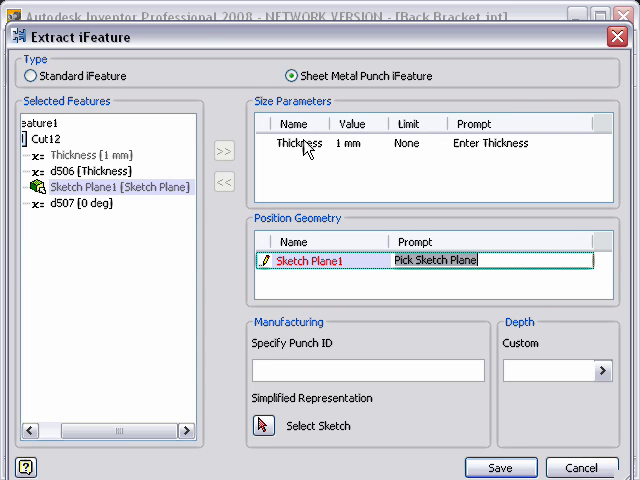
mouse_move(364, 176)
text(Vent)
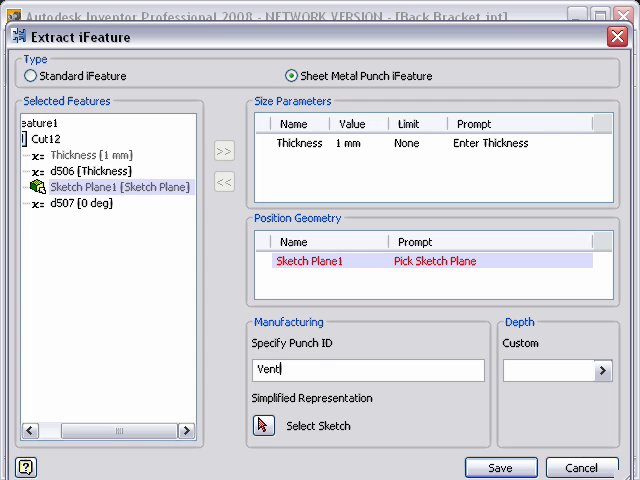
text(B)
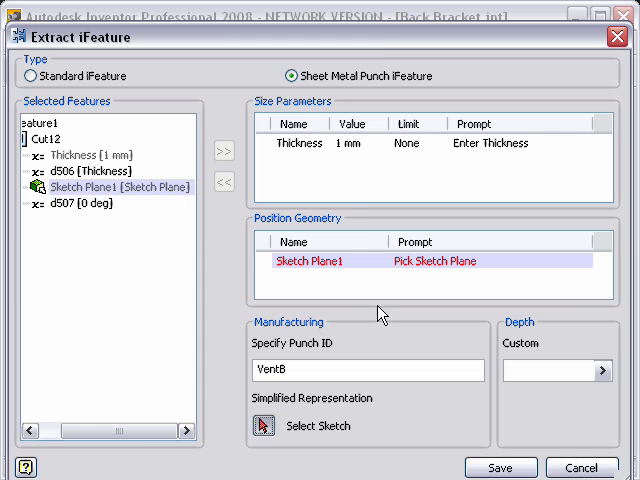
click(500, 468)
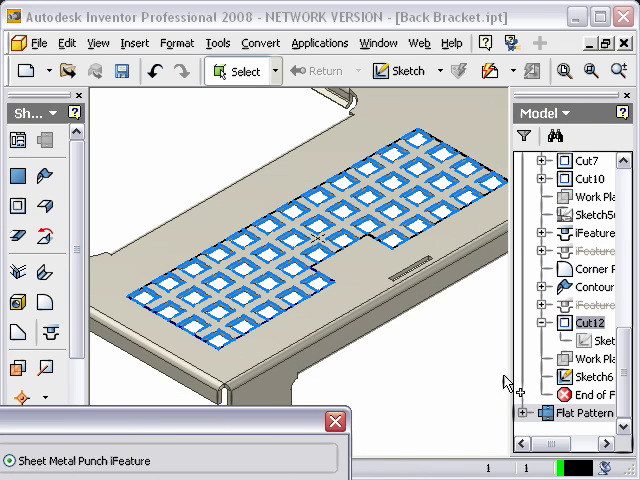
mouse_move(596, 384)
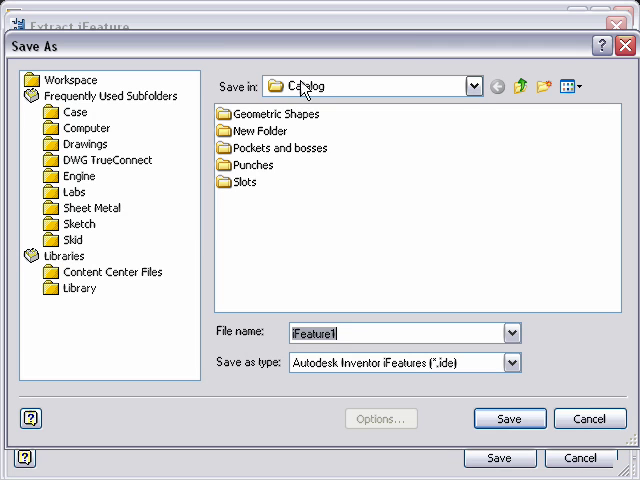
Save the punch into the Punches folder as VentB.ide, based on the VentA name
double_click(256, 164)
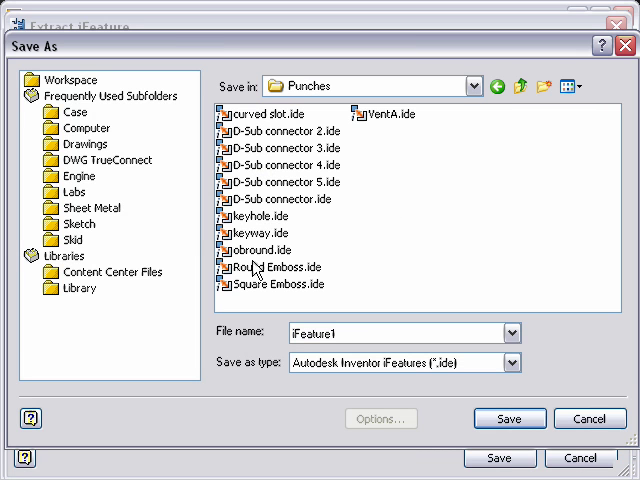
click(384, 114)
text(VentB.ide)
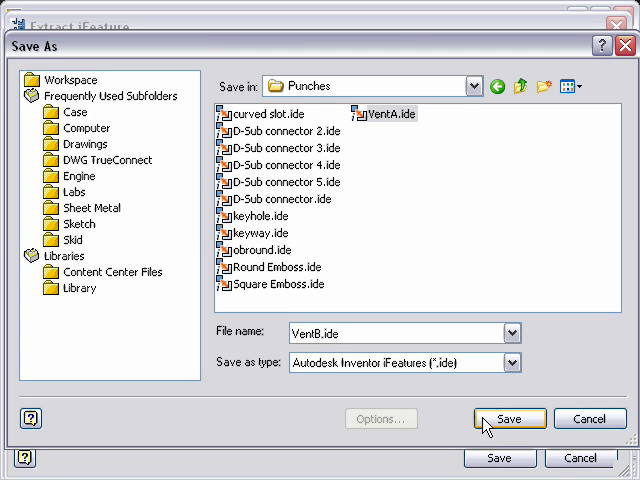
click(508, 420)
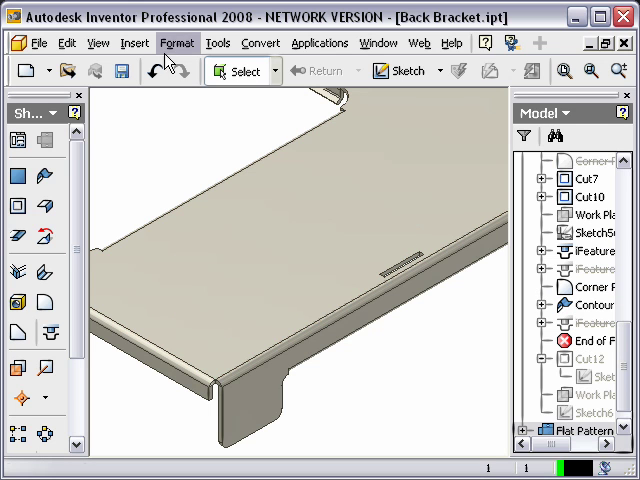
Start a 2D sketch on the bracket's top face
click(400, 70)
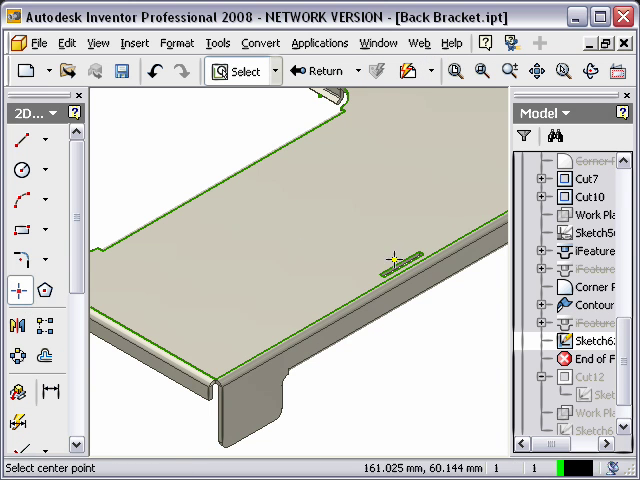
mouse_move(352, 232)
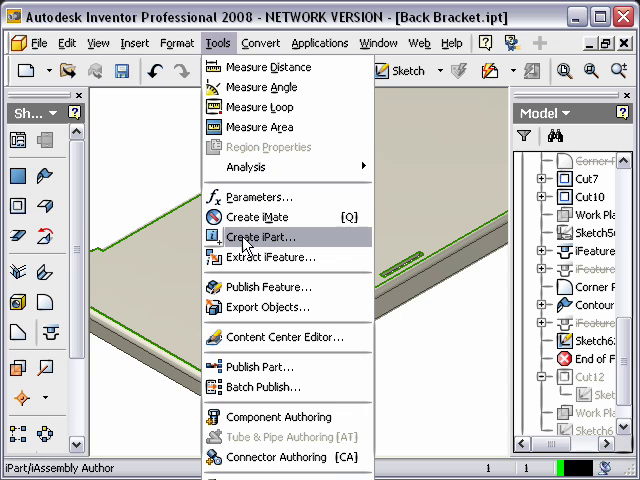
Dismiss the menu without choosing an option
click(260, 236)
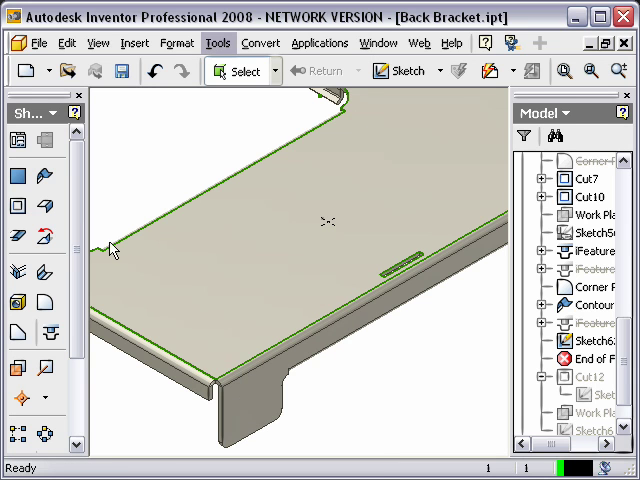
mouse_move(52, 288)
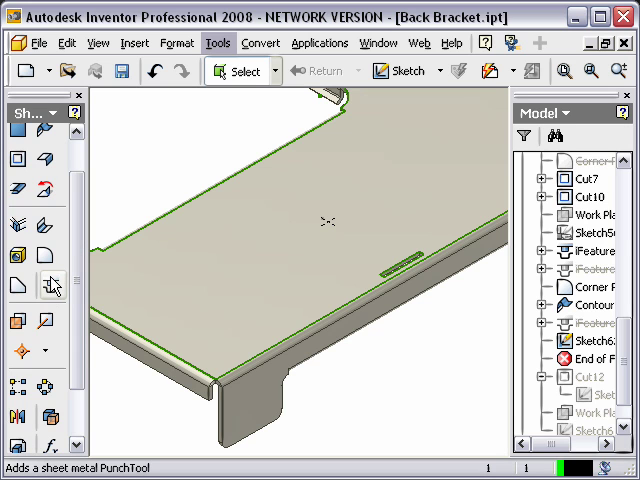
mouse_move(52, 288)
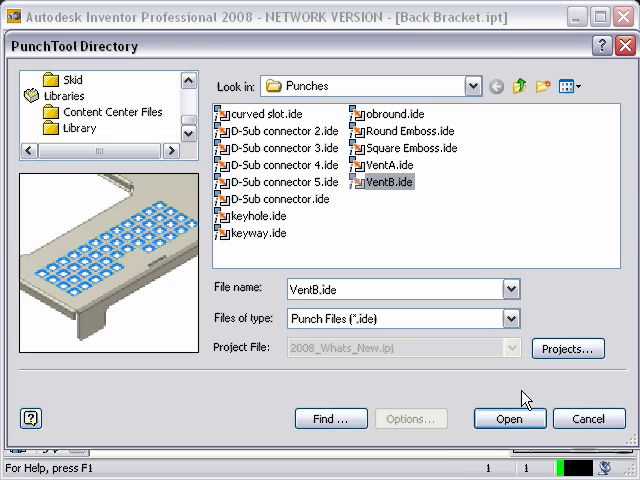
Insert the VentB.ide punch, review its geometry and size settings, and finish placement
click(508, 418)
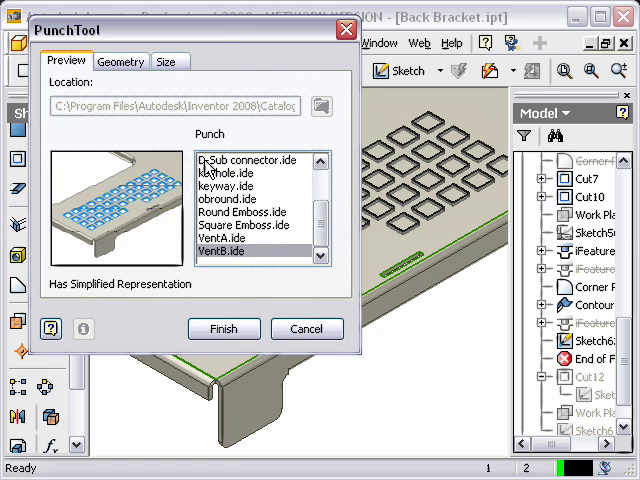
click(120, 60)
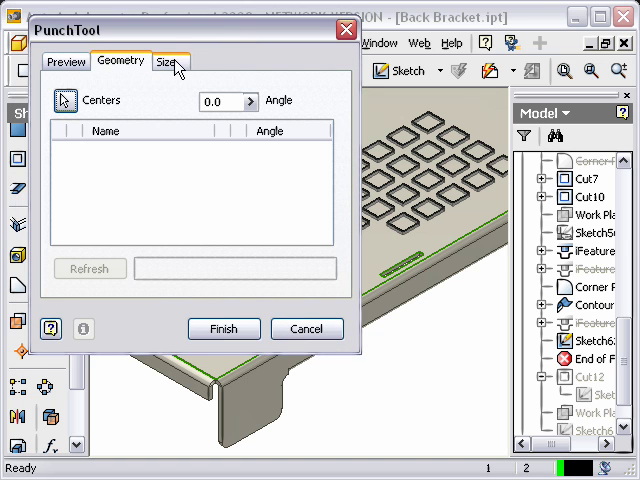
click(172, 60)
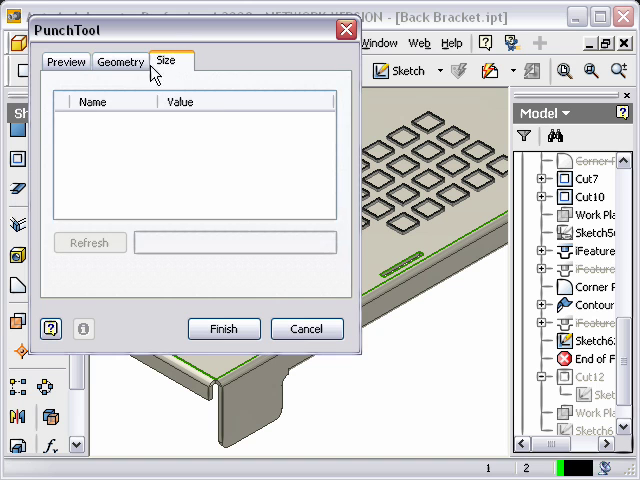
click(120, 60)
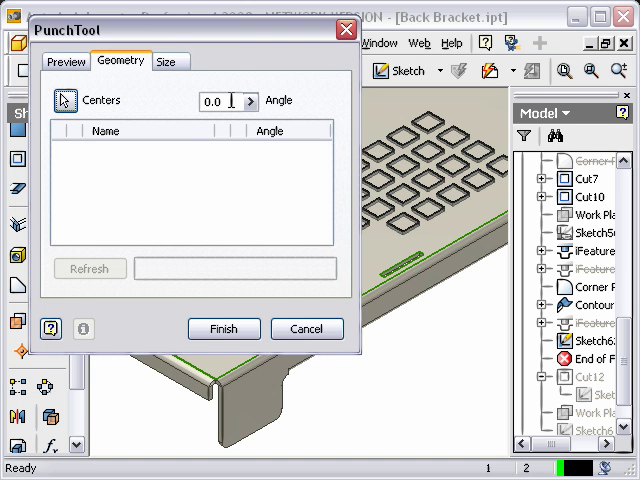
click(168, 60)
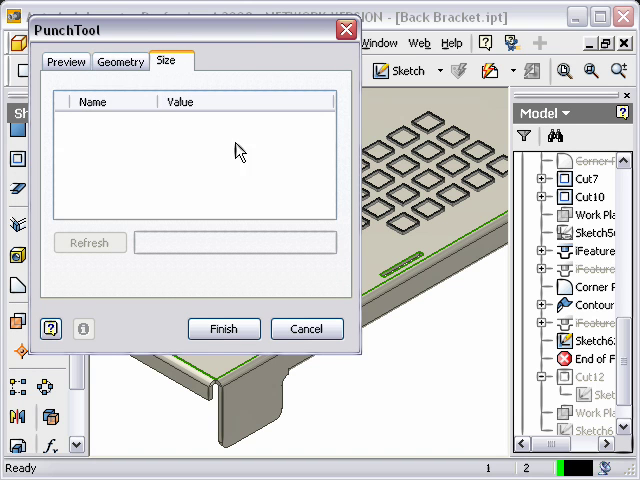
click(64, 60)
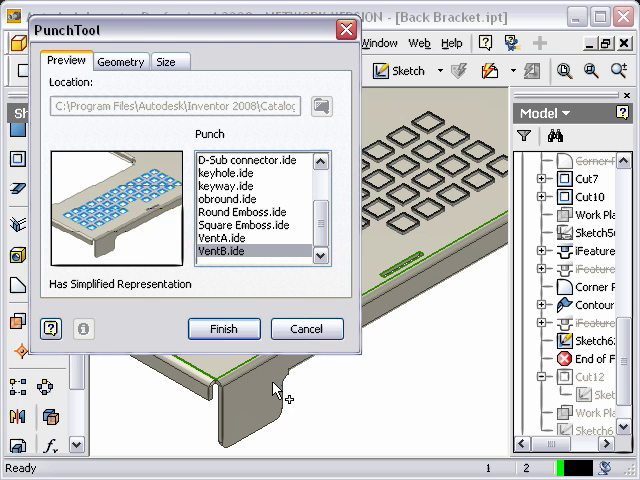
click(224, 328)
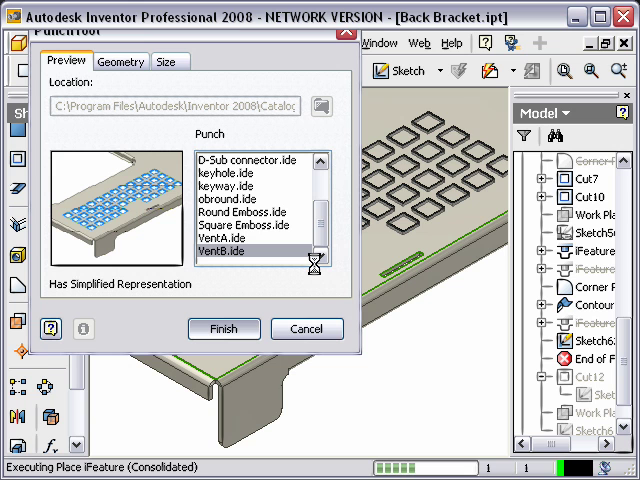
click(224, 328)
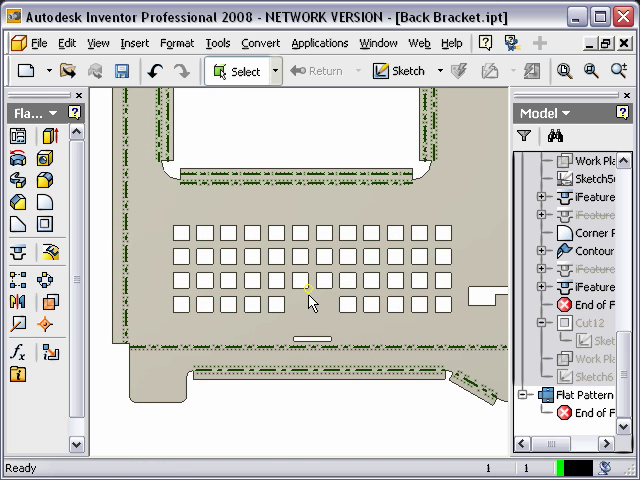
mouse_move(136, 356)
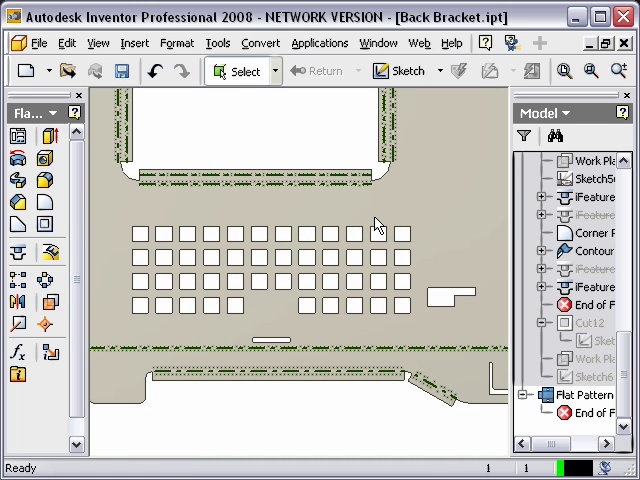
Switch to the Back Bracket flat pattern showing the VentB vent grid
click(376, 232)
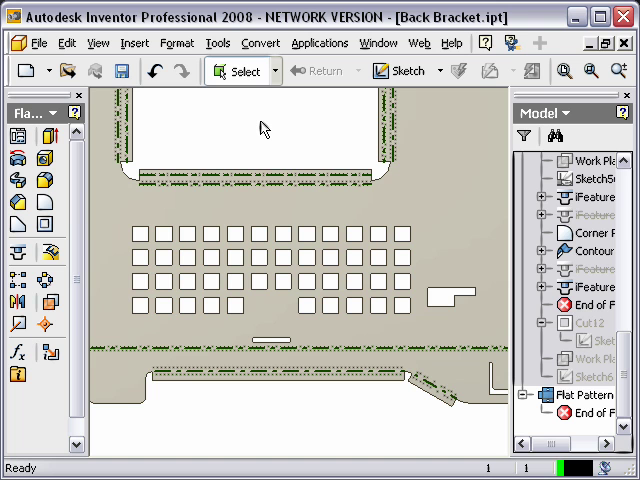
mouse_move(284, 122)
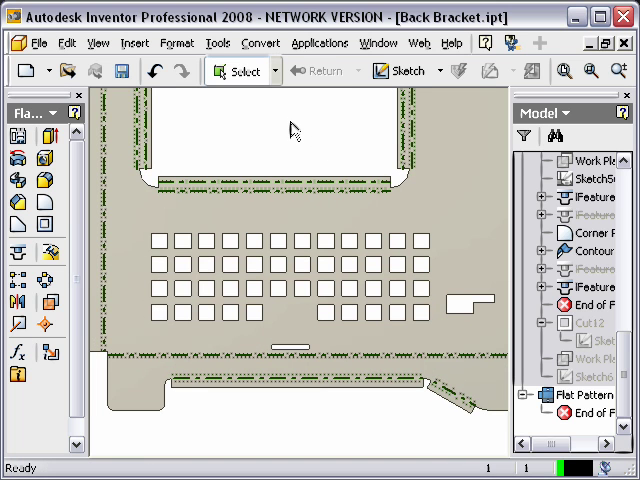
In the flat pattern definition, set punch representation to 2D Sketch Rep with Center Mark and apply
right_click(292, 130)
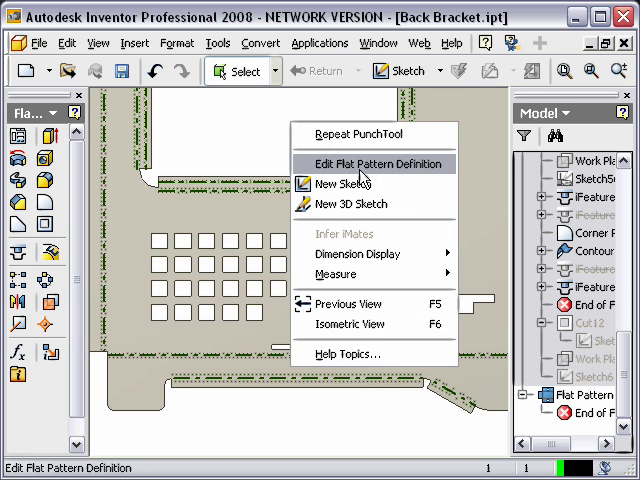
mouse_move(372, 178)
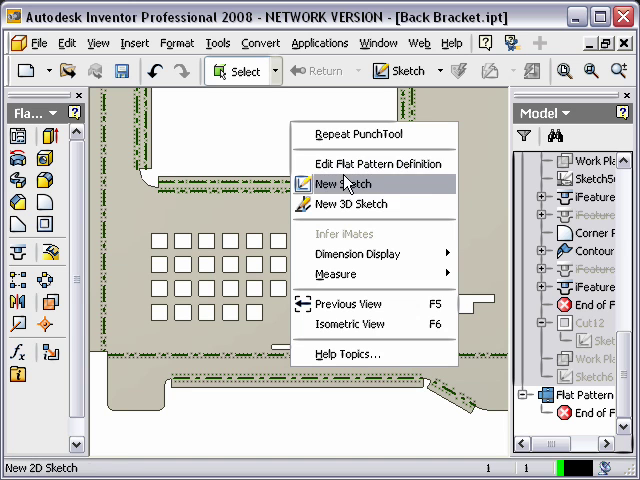
click(340, 184)
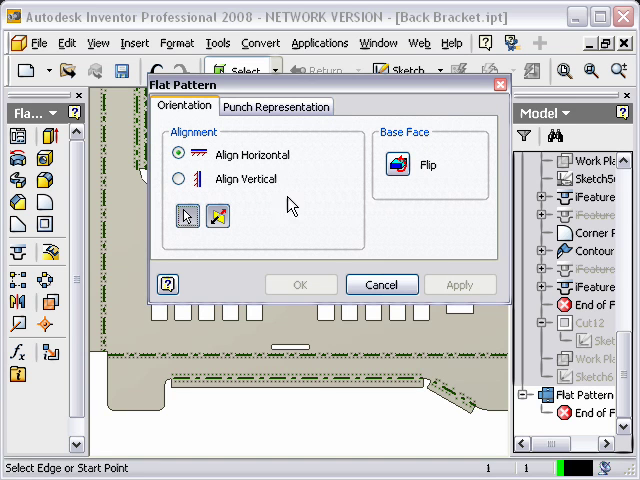
mouse_move(256, 150)
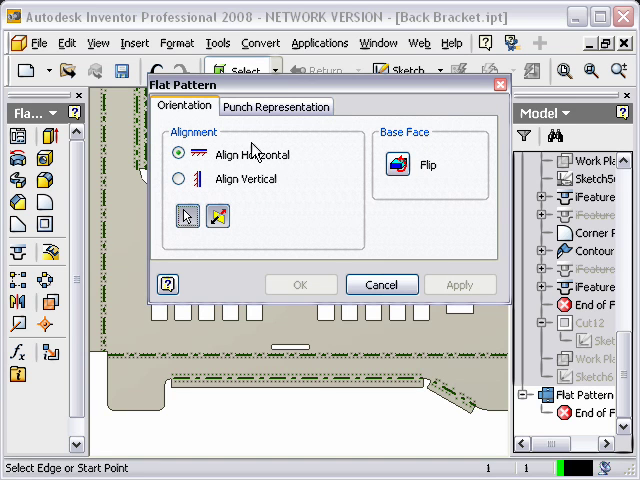
click(276, 106)
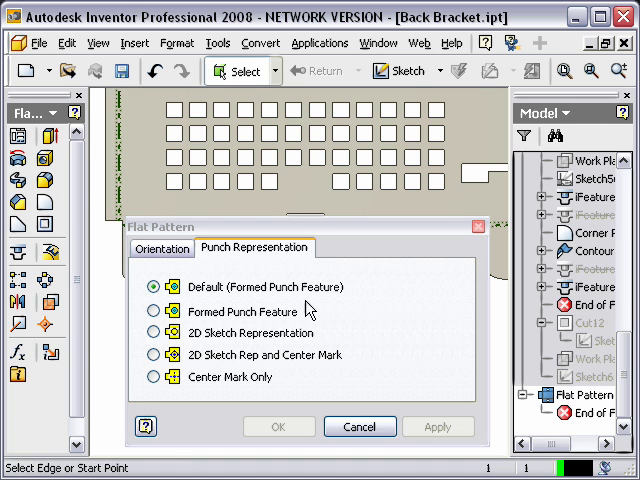
mouse_move(220, 344)
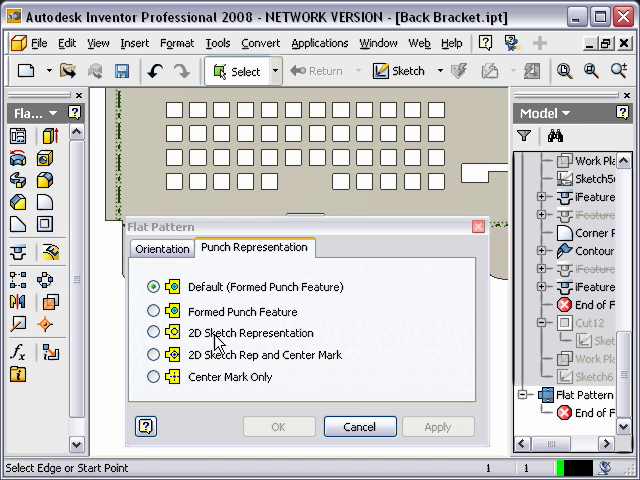
mouse_move(228, 344)
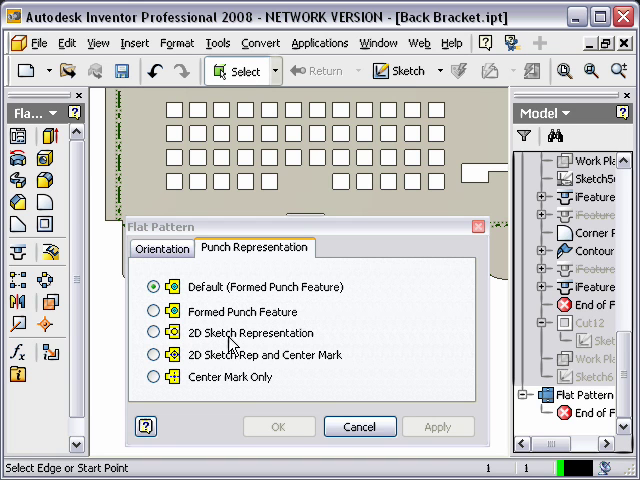
mouse_move(264, 364)
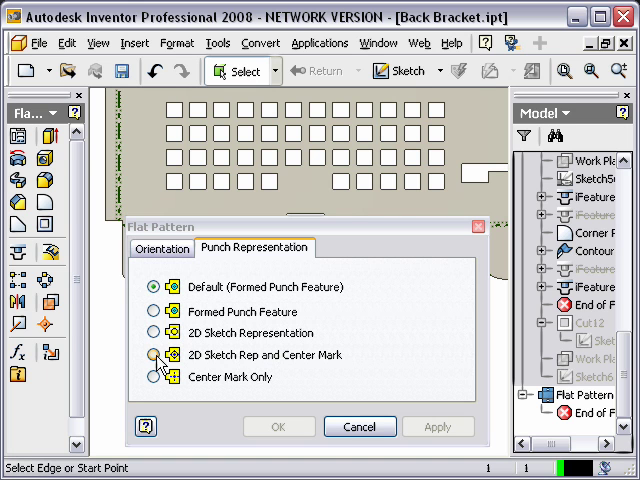
click(152, 356)
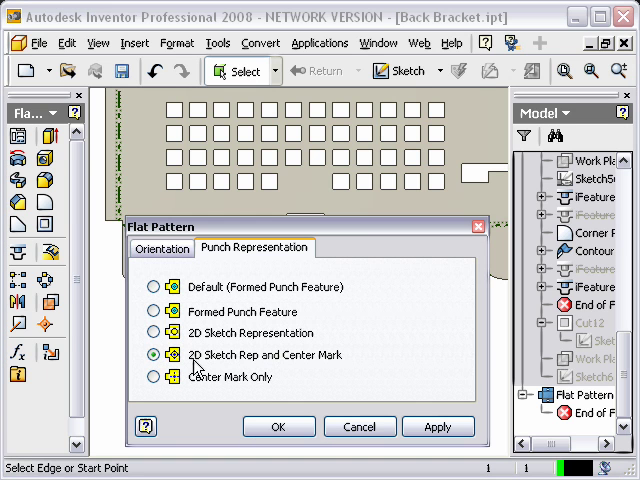
mouse_move(316, 412)
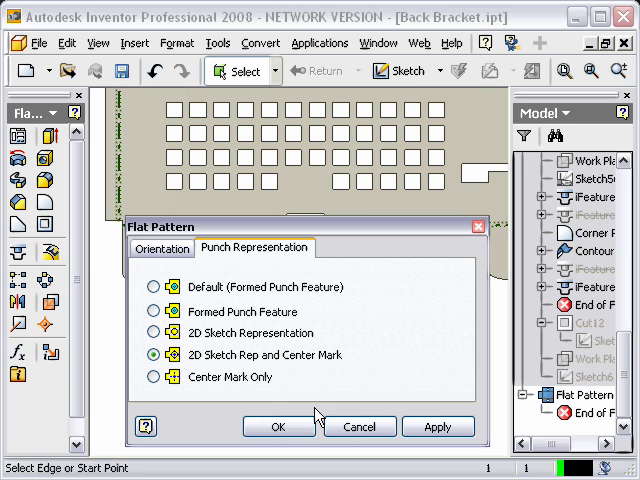
click(278, 426)
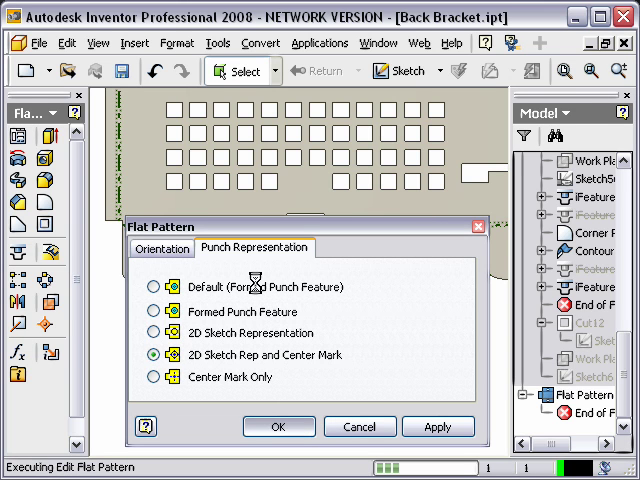
click(280, 426)
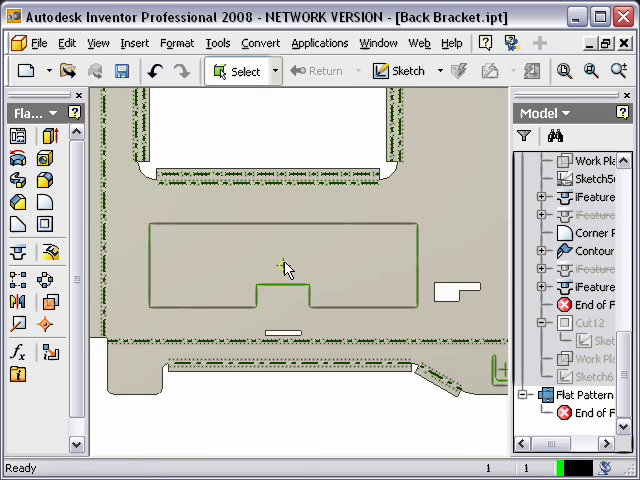
Select the vent's sketched outline and its center mark in the flat pattern
click(284, 270)
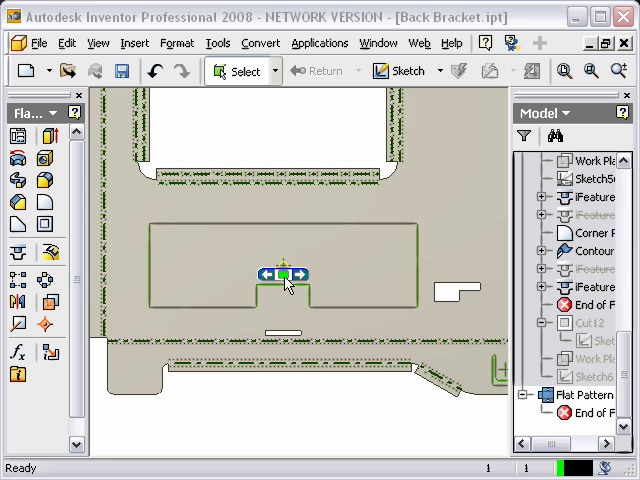
click(284, 292)
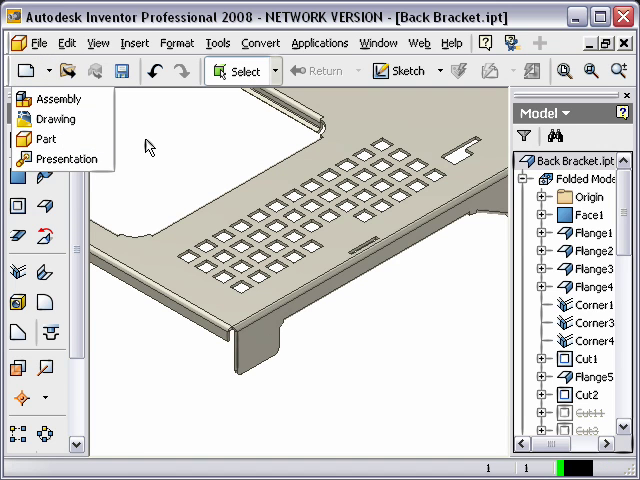
Create a new drawing document and begin placing a base view on the sheet
click(56, 118)
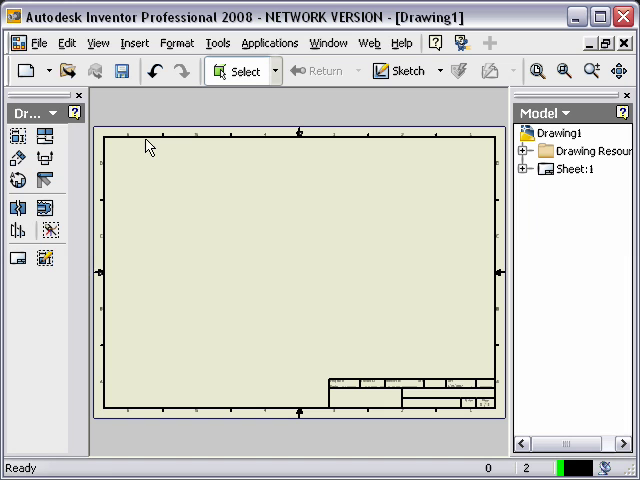
mouse_move(356, 244)
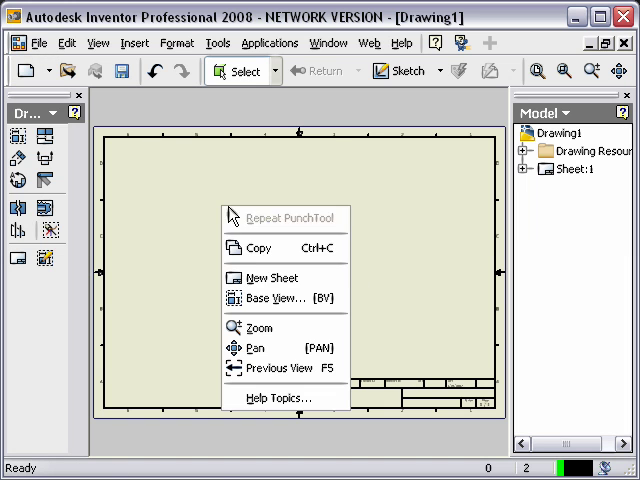
click(268, 298)
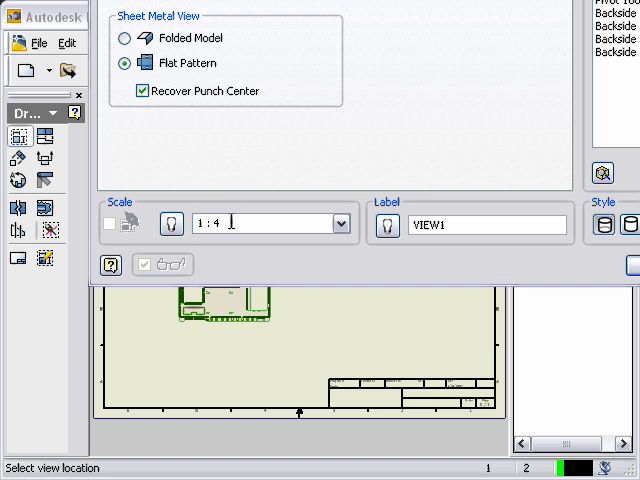
Place the 1:4 flat pattern view of the Back Bracket with punch centres on the sheet
click(340, 224)
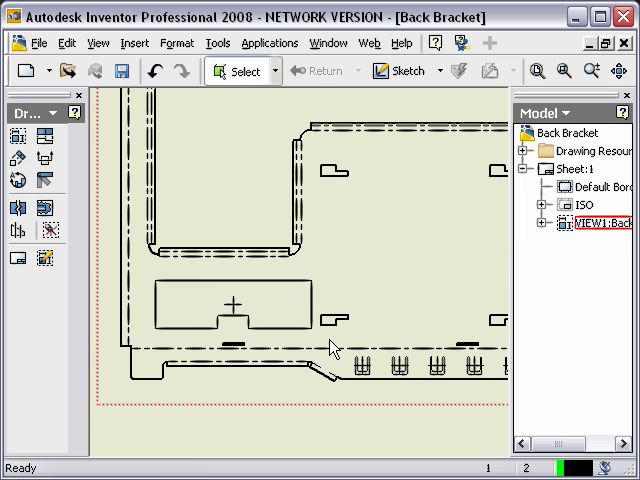
mouse_move(364, 284)
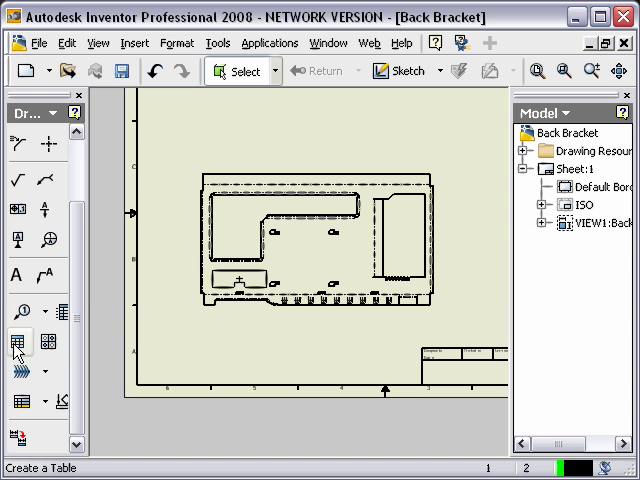
Create a Sheet Metal Bend Data table sourced from the flat view
click(16, 336)
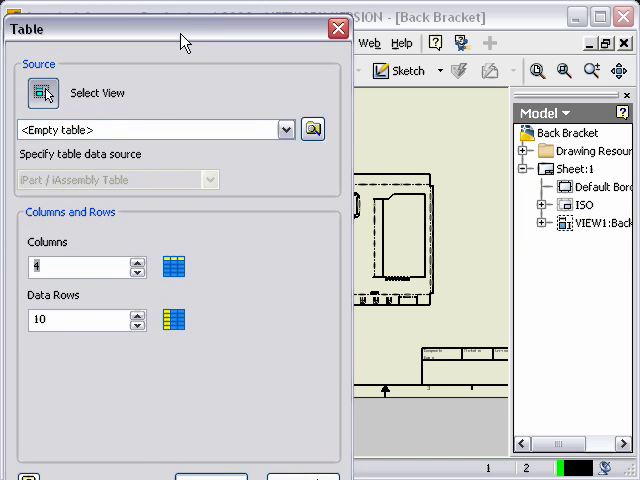
click(416, 236)
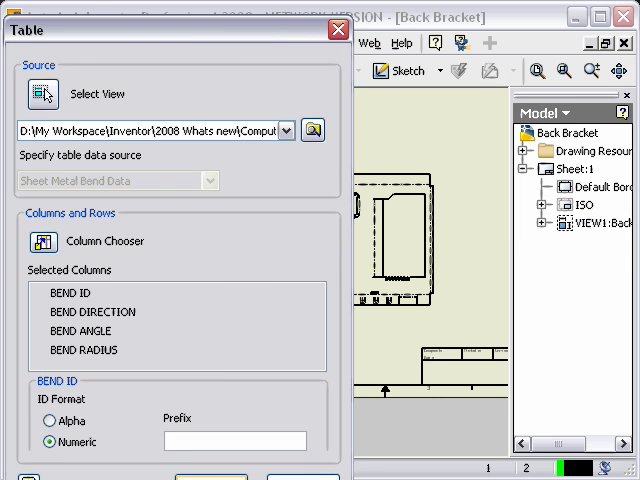
click(336, 30)
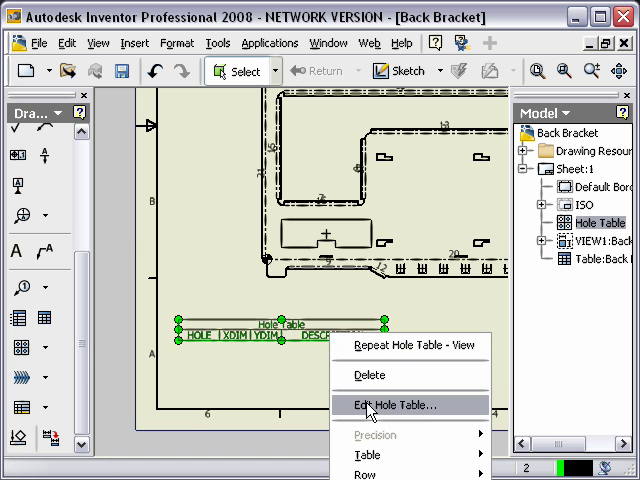
Edit the hole table listing punch locations A1–J1 from its right-click menu
click(384, 404)
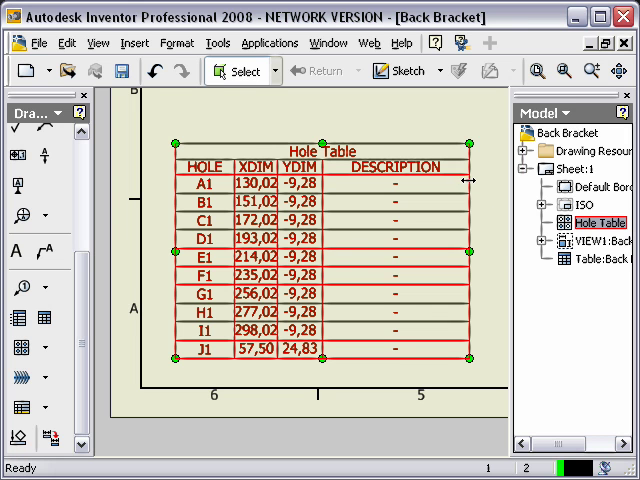
mouse_move(468, 180)
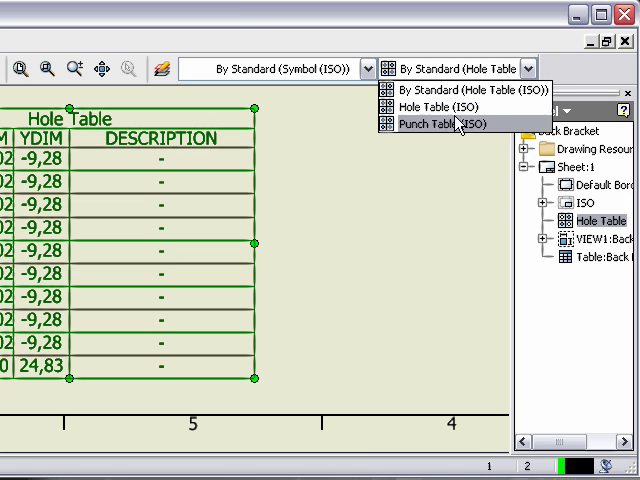
Restyle the hole table as Punch Table (ISO) showing punch ID, direction, angle and depth
click(428, 122)
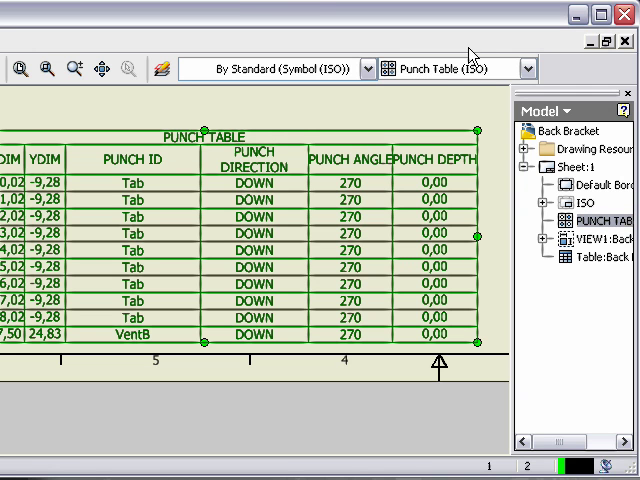
click(544, 68)
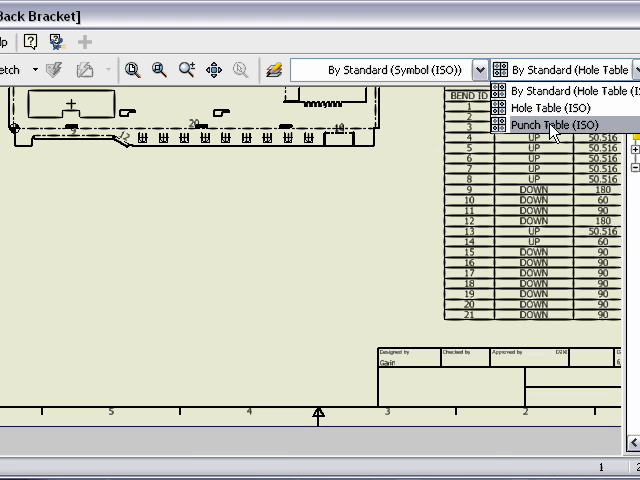
click(544, 124)
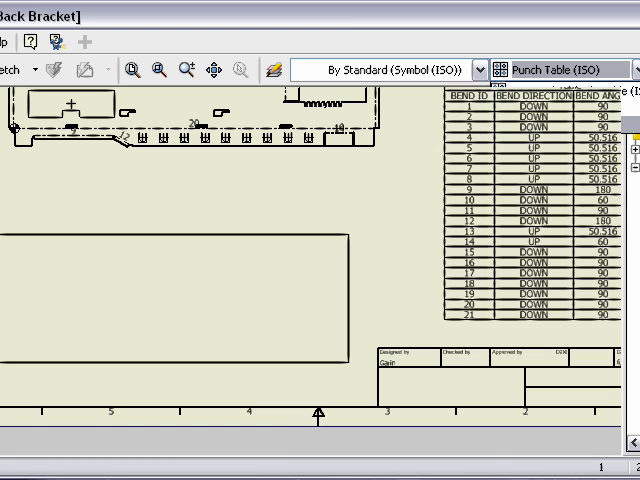